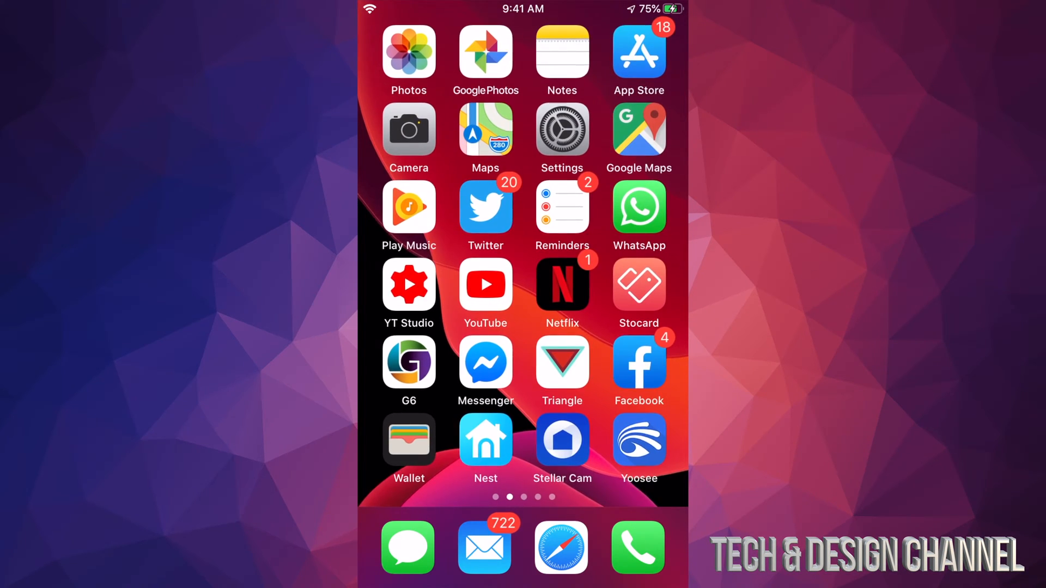
- Reach the Screen Time settings with Content & Privacy Restrictions in view
left_click(562, 129)
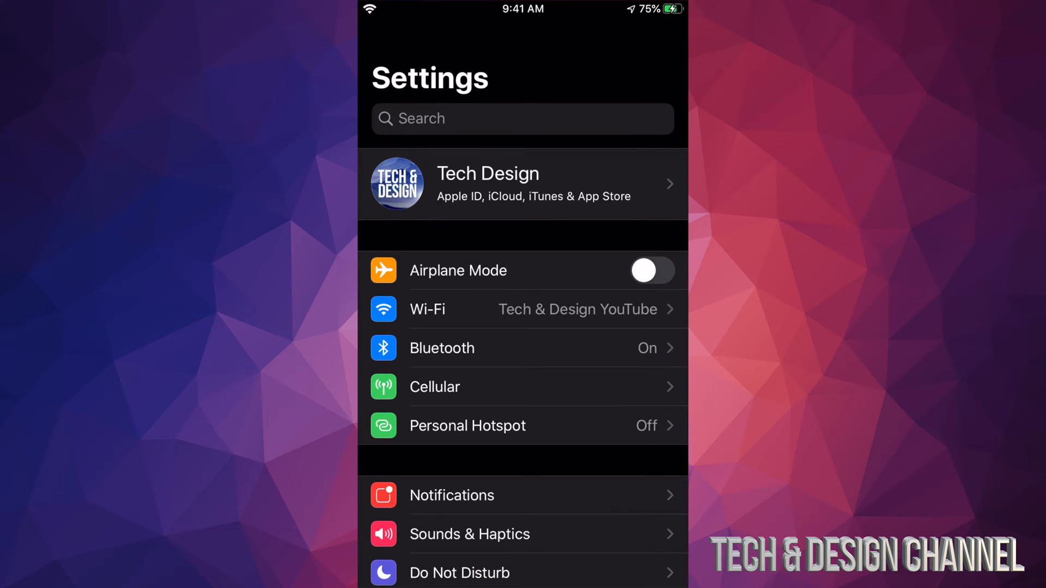
scroll("down", 3)
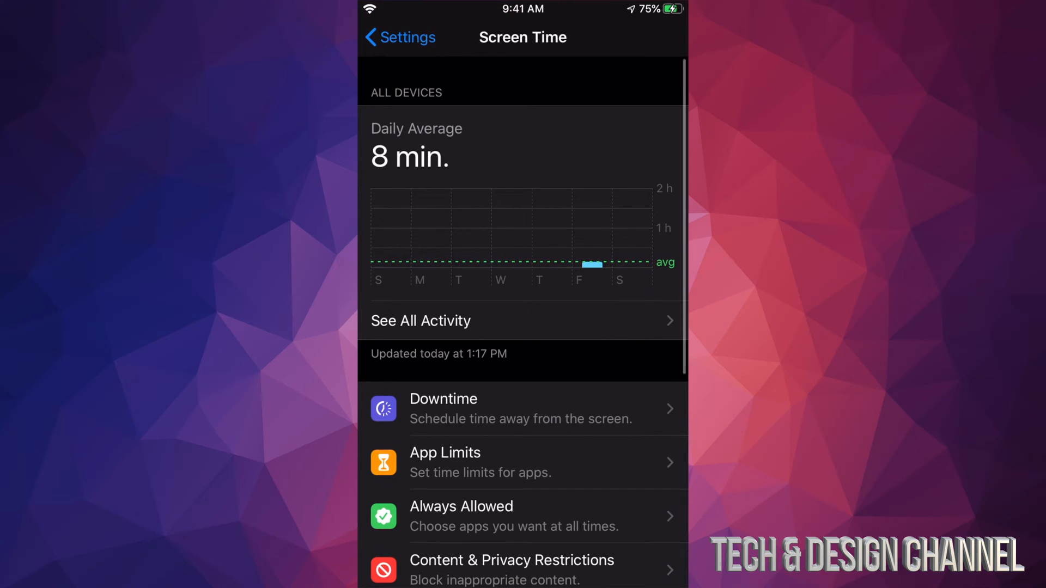
scroll("down", 3)
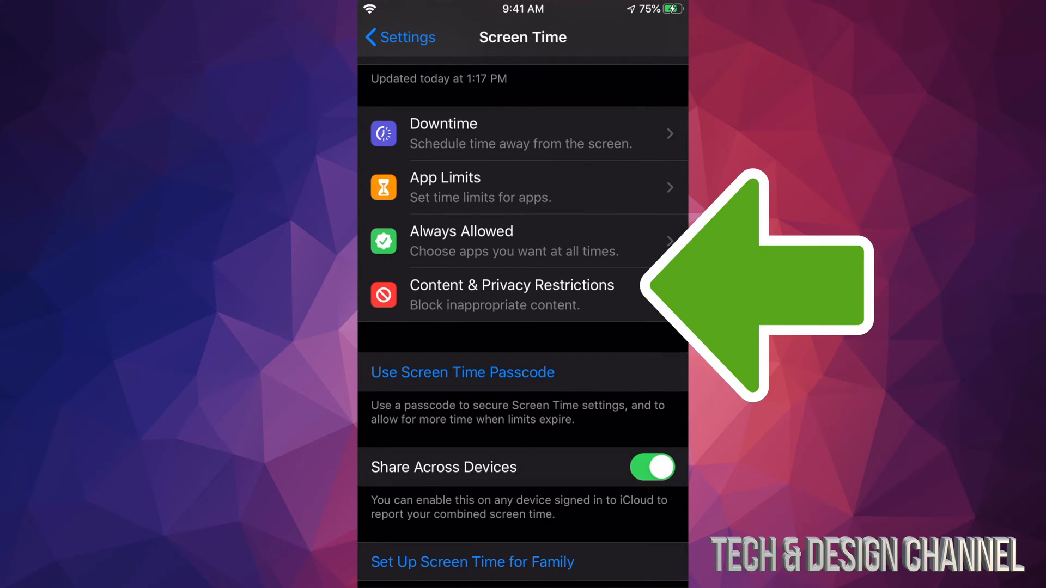
- Set In-app Purchases to Allow under iTunes & App Store Purchases restrictions
left_click(512, 295)
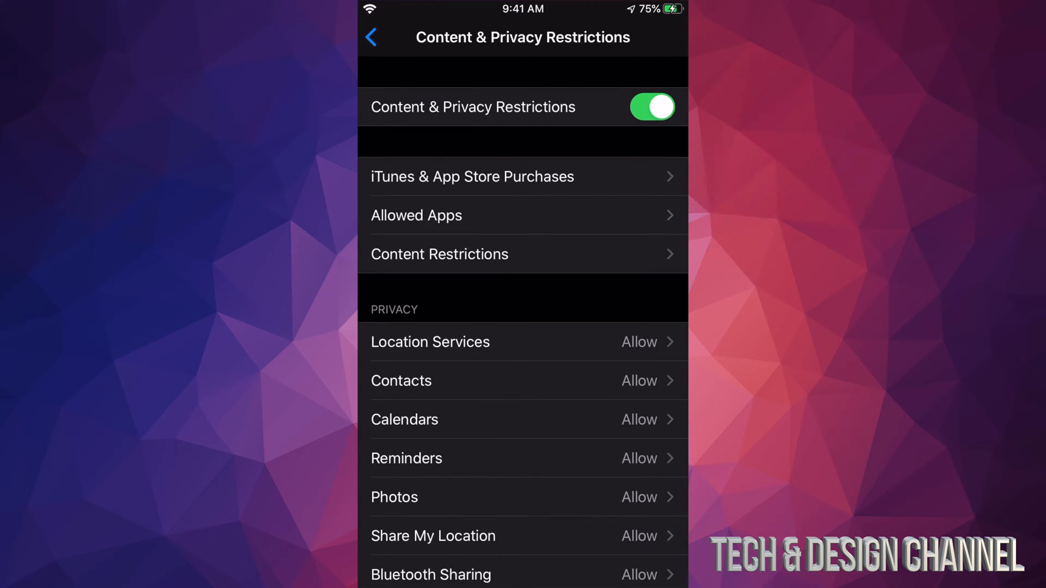
left_click(470, 176)
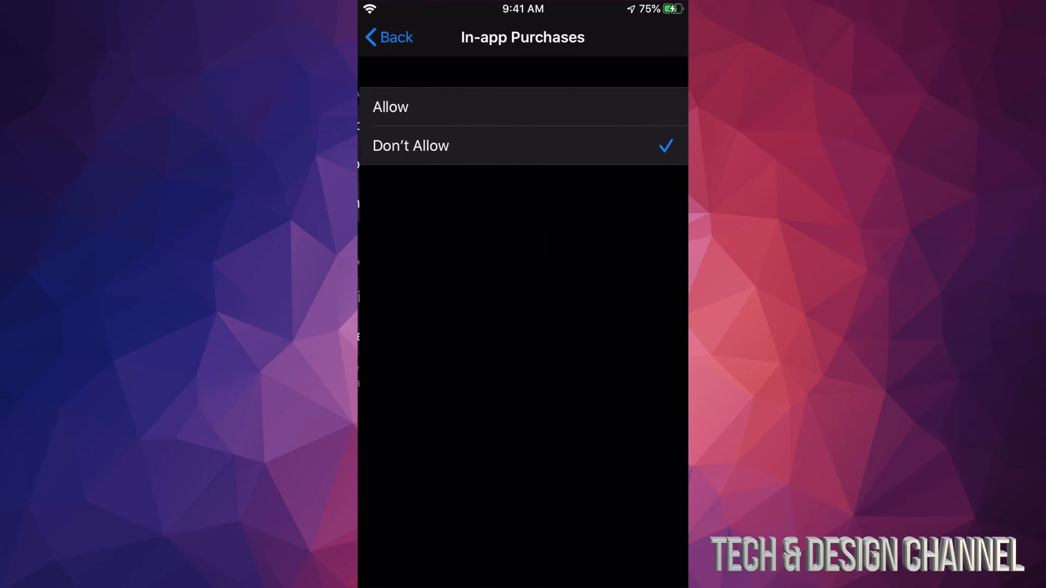
left_click(387, 37)
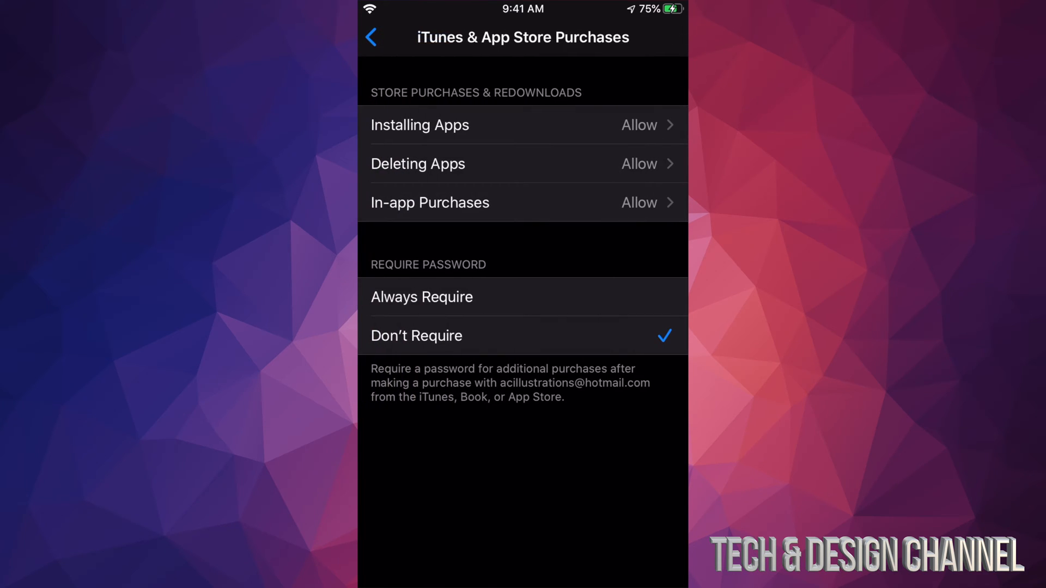